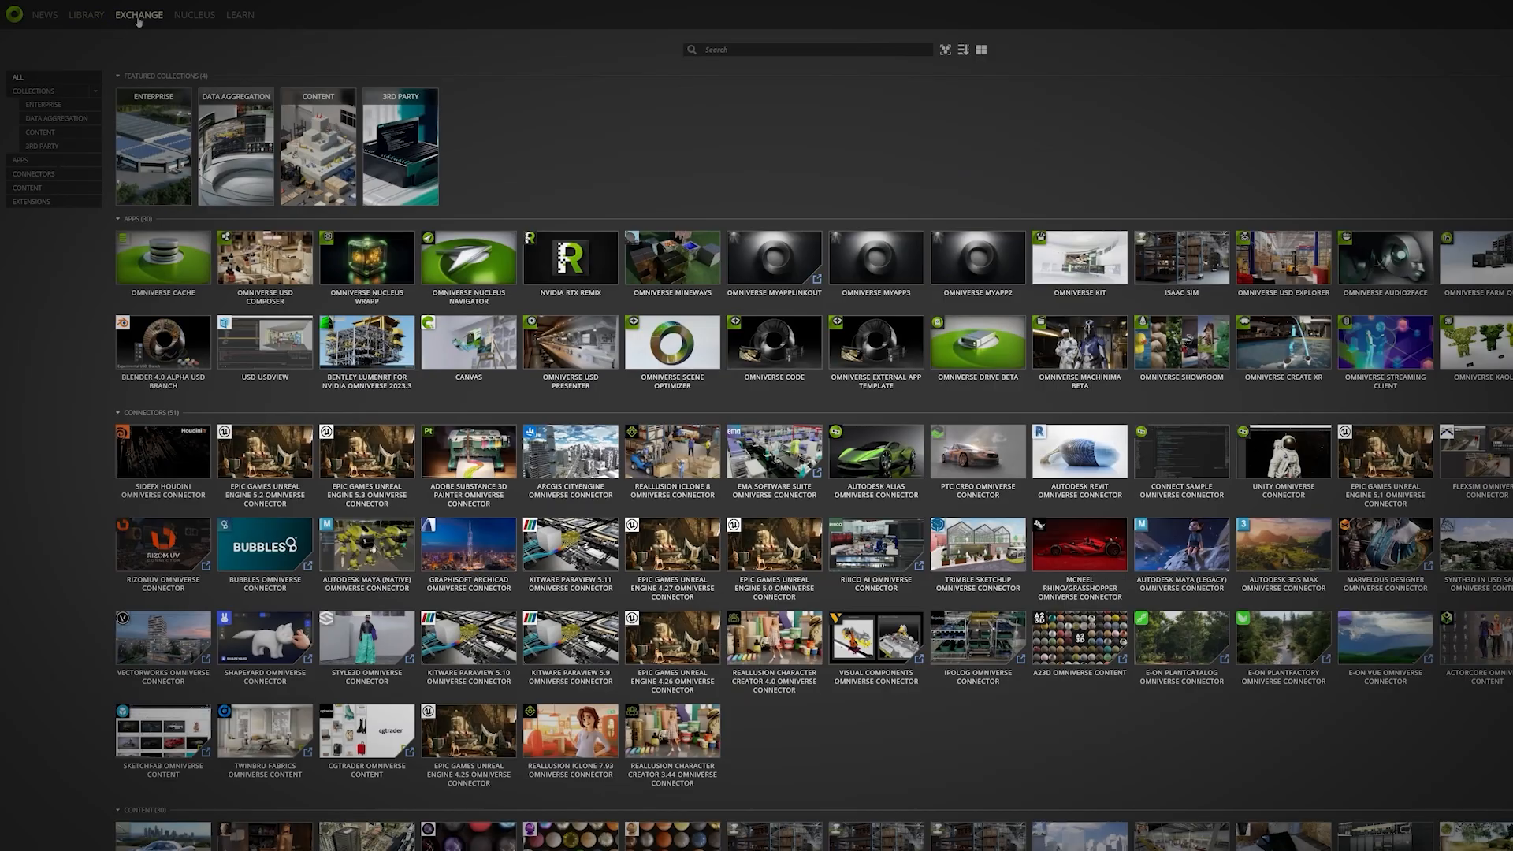
Step: Filter the Exchange to apps and view the Blender 4.0 Alpha USD Branch details
click(20, 159)
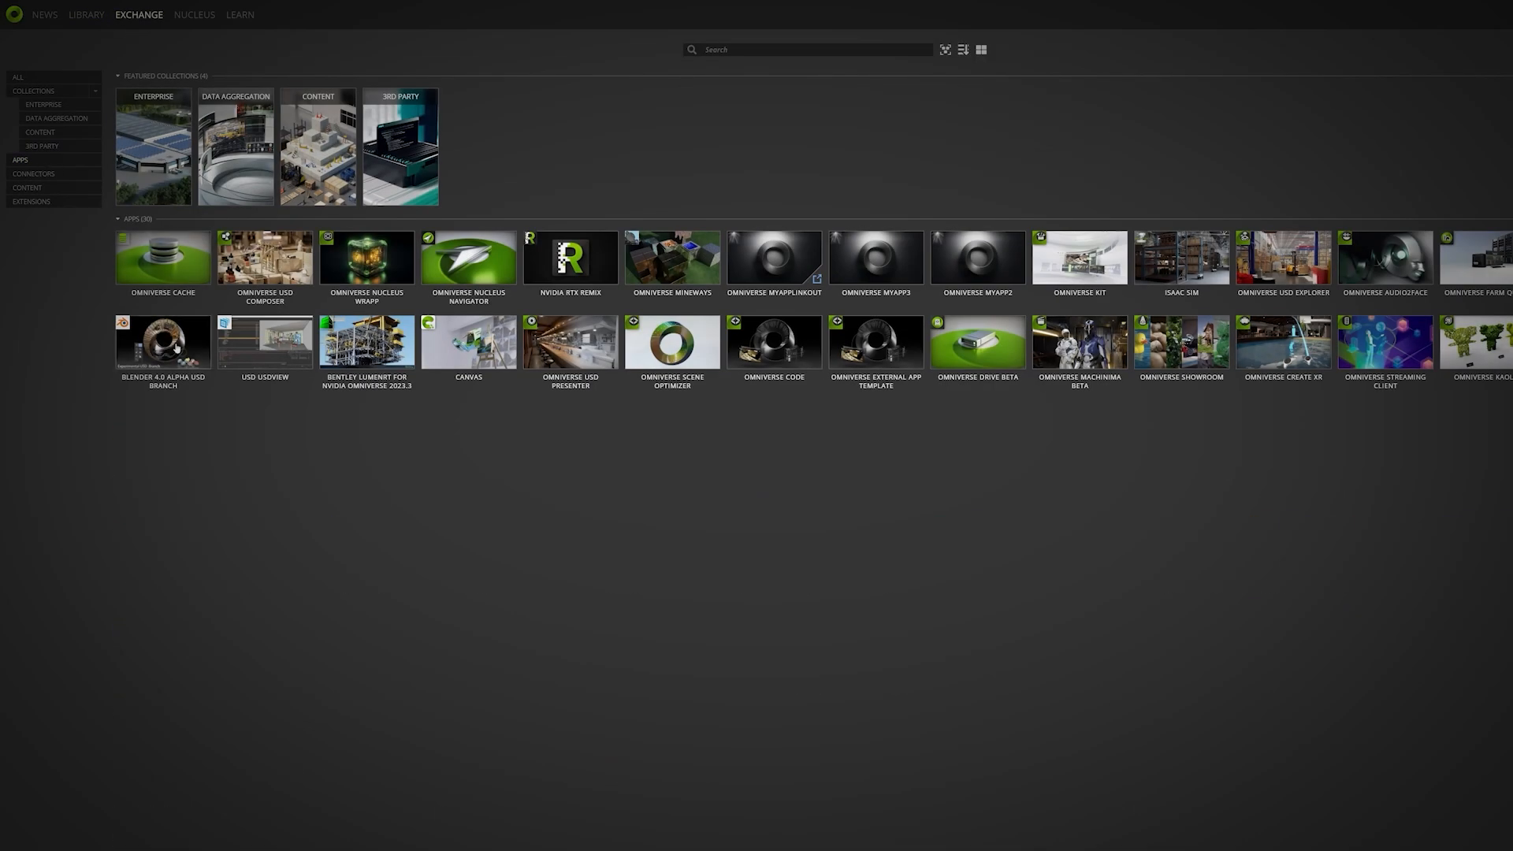
click(163, 341)
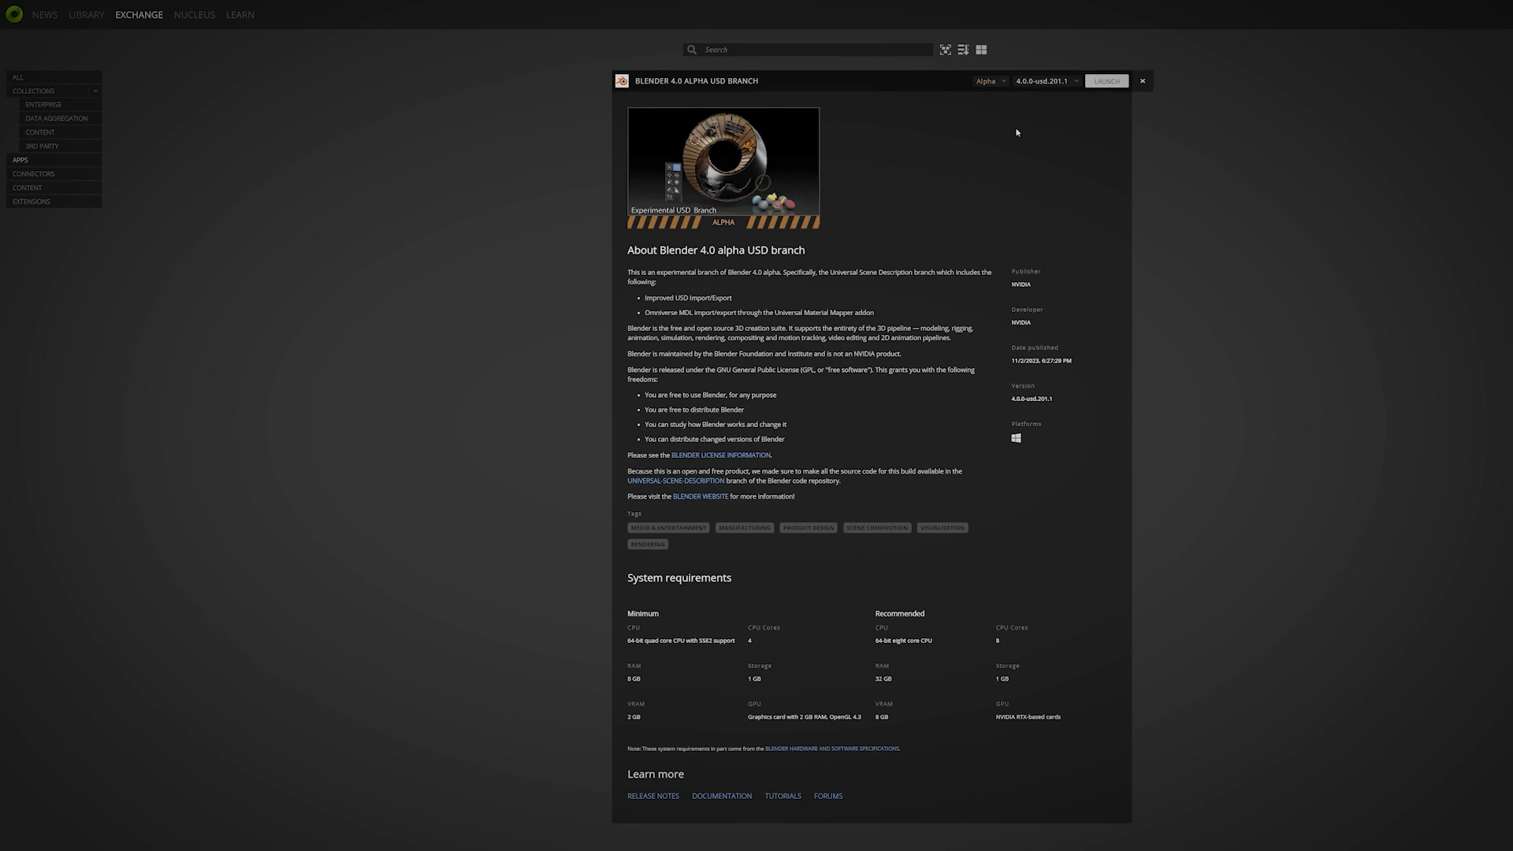
click(1107, 80)
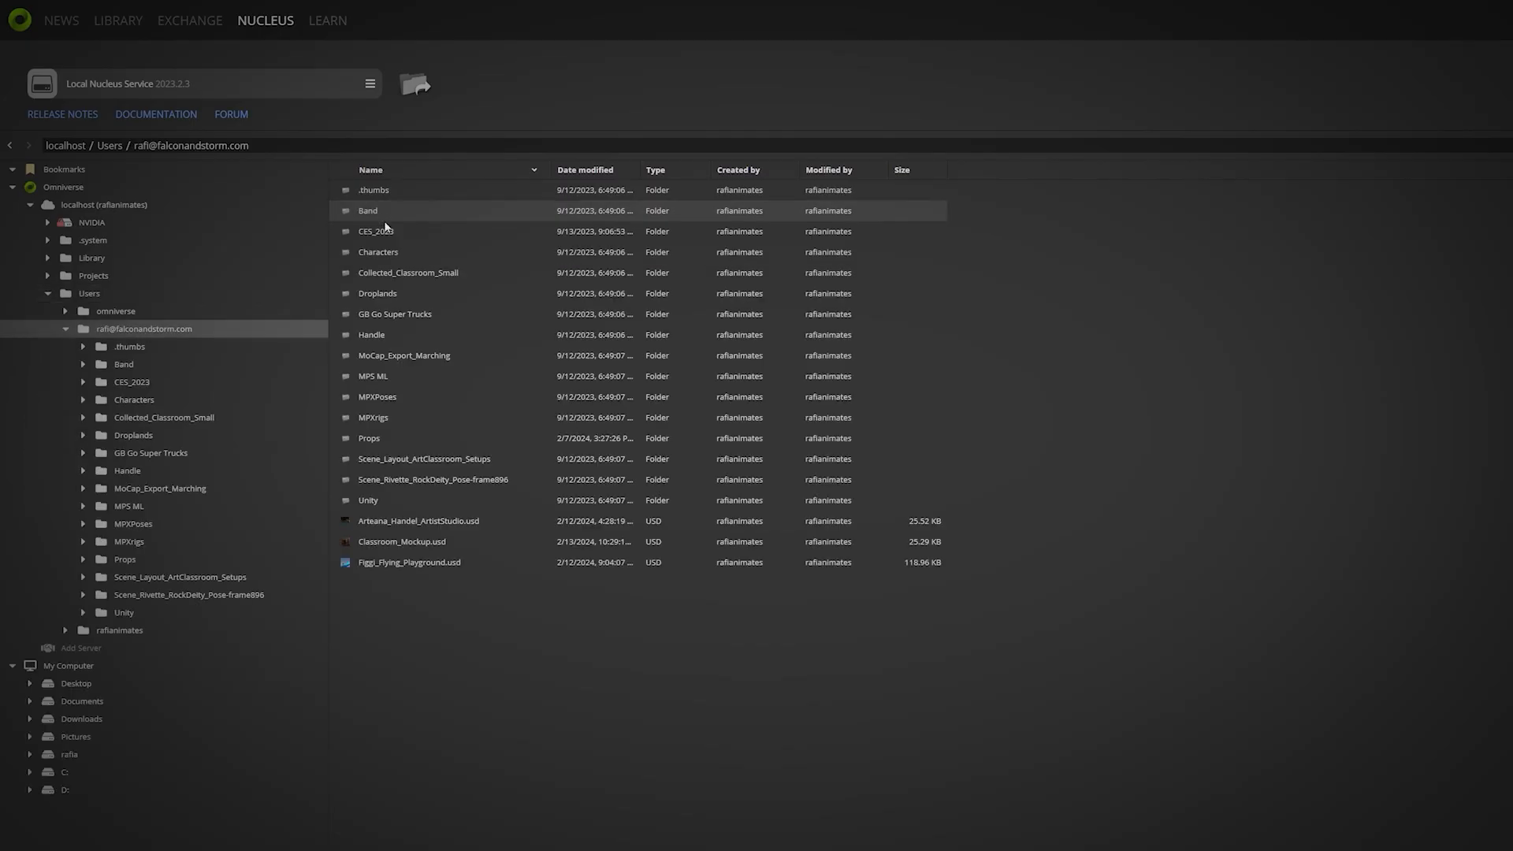
Step: Browse into the Characters folder under the localhost user storage
double_click(378, 252)
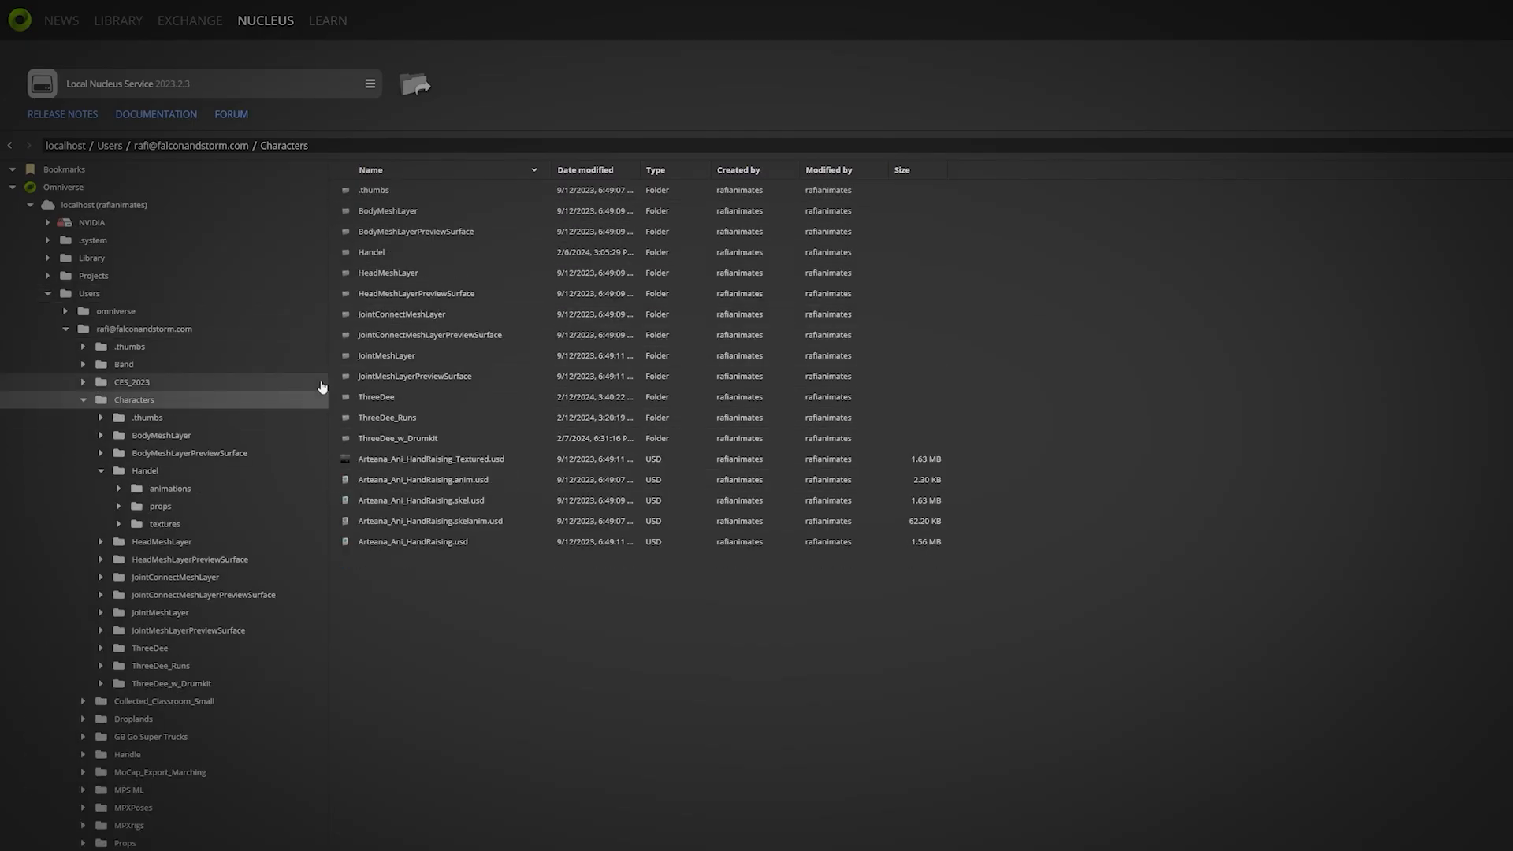
double_click(397, 436)
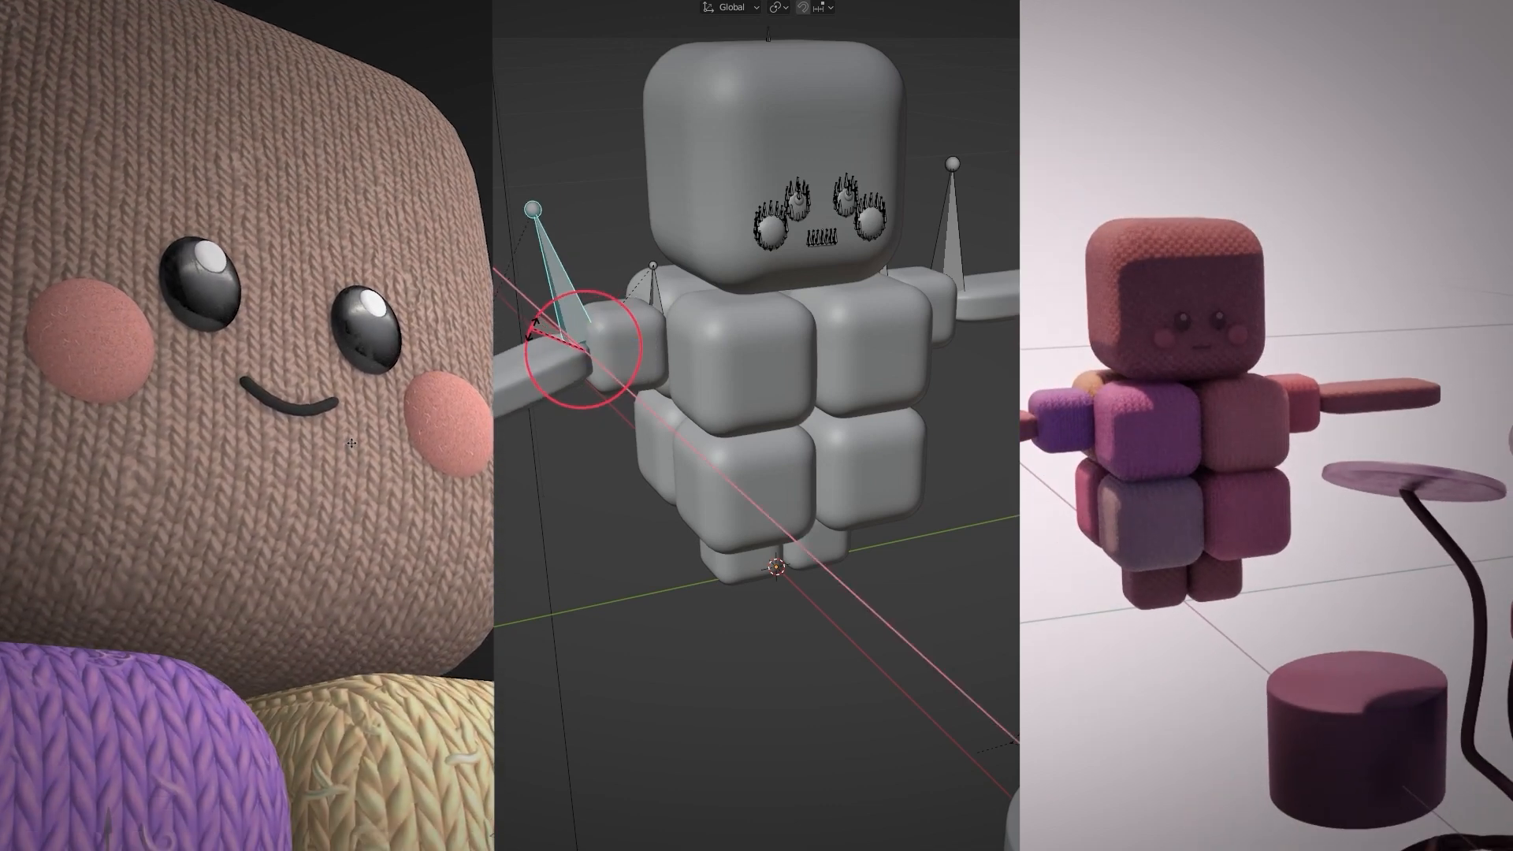
Step: Select the upper arm bone in Pose Mode and rotate it to pose the arm
click(578, 347)
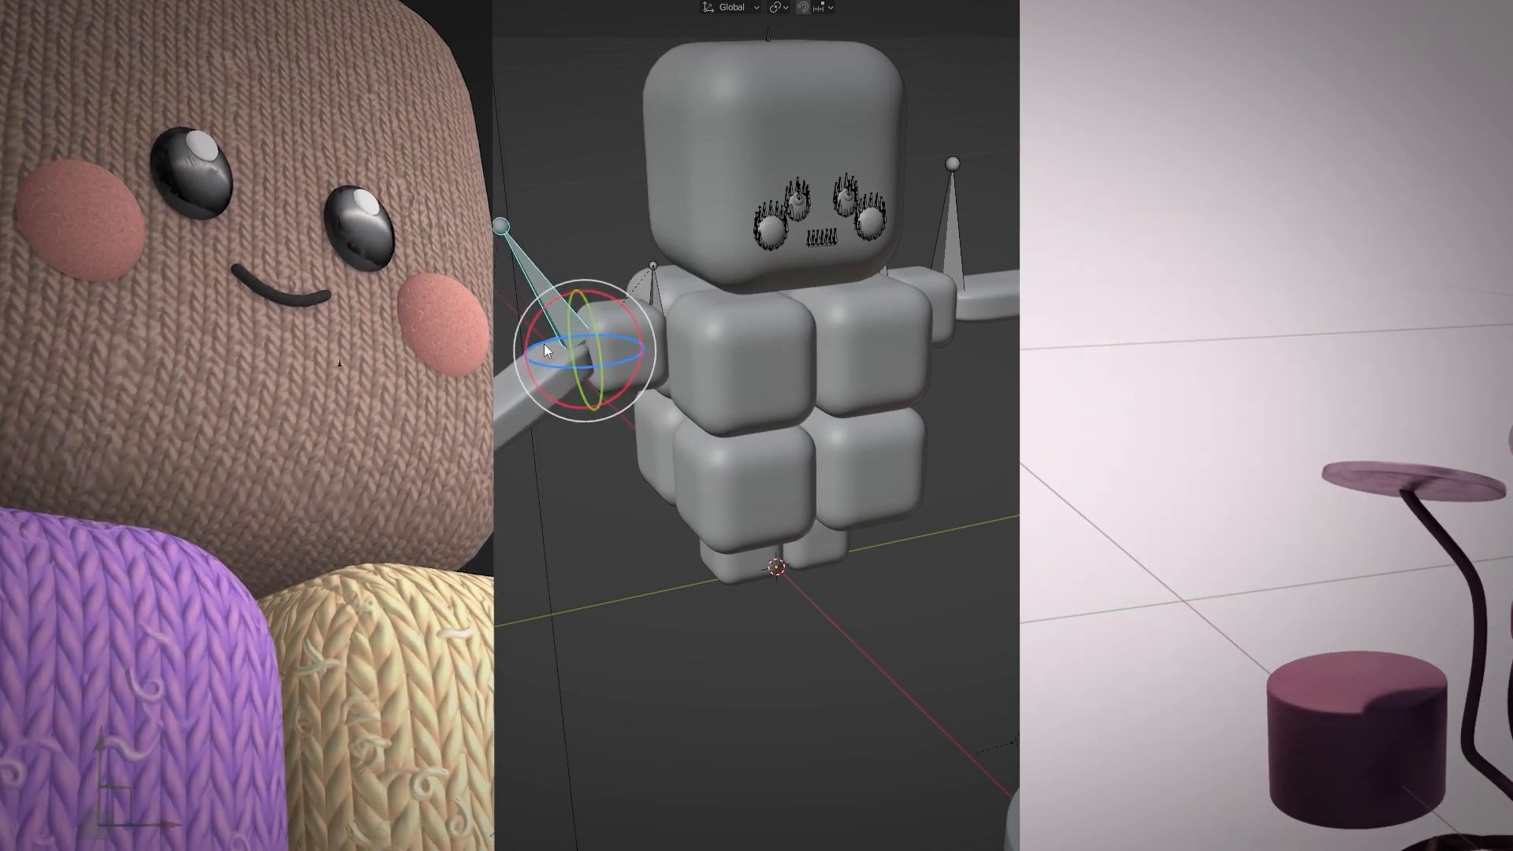
drag(583, 347, 655, 337)
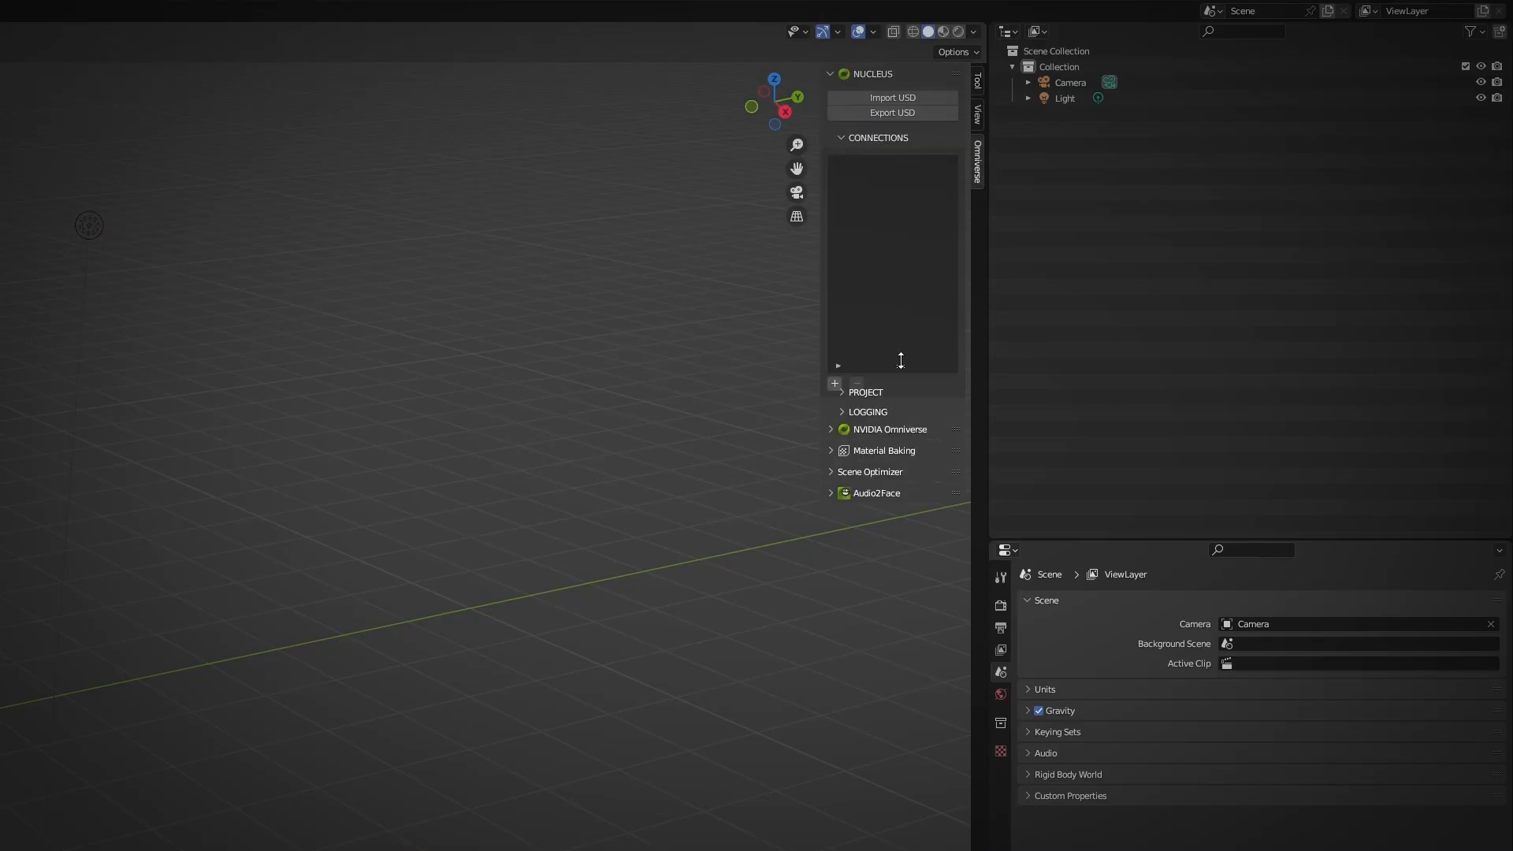
Step: Add a localhost Nucleus connection in the Omniverse Connections panel
click(865, 393)
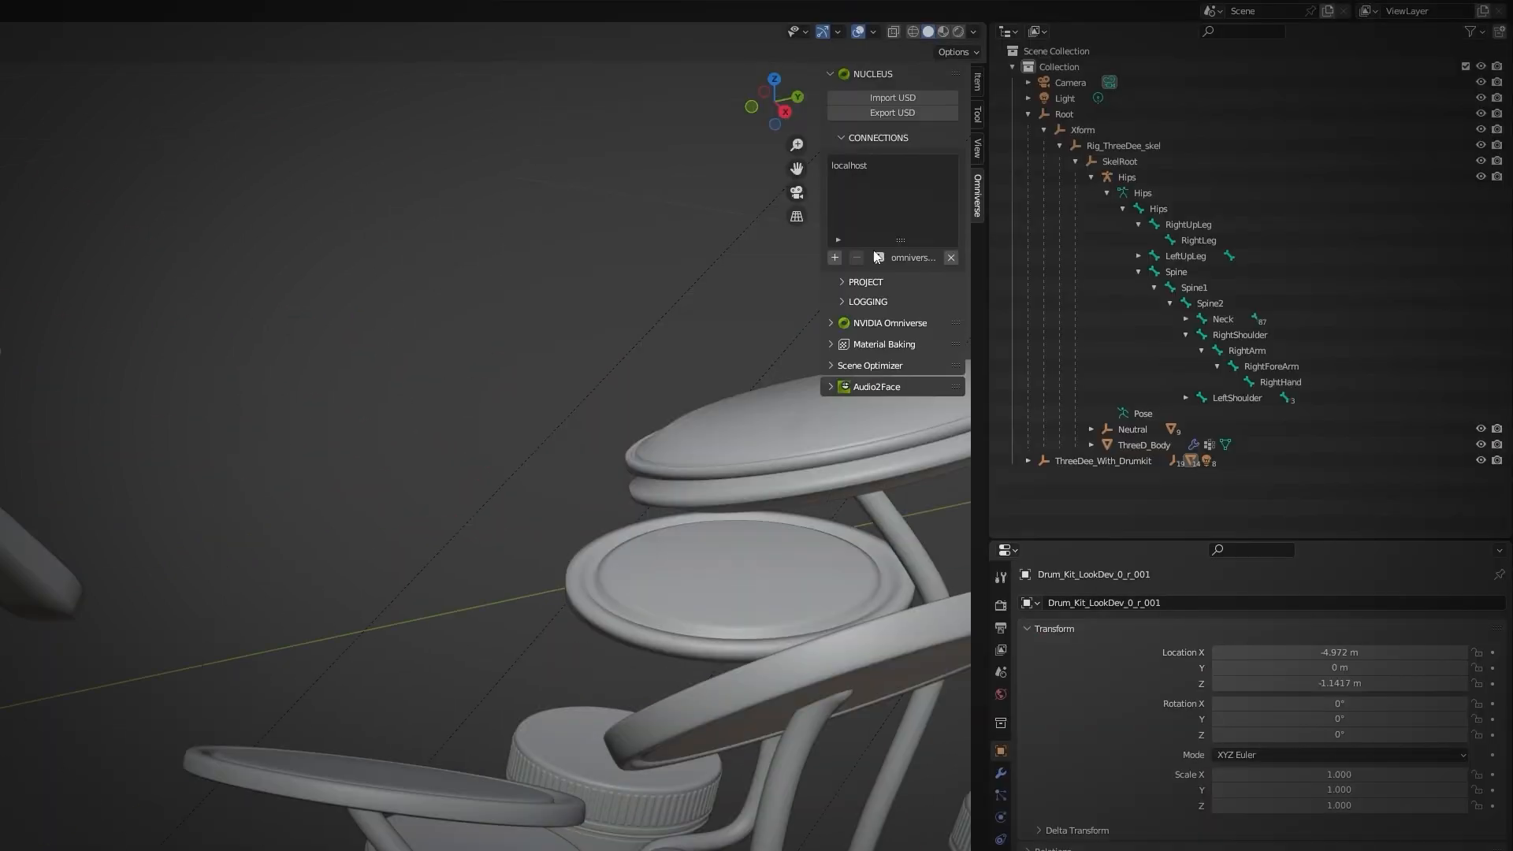
mouse_move(892, 113)
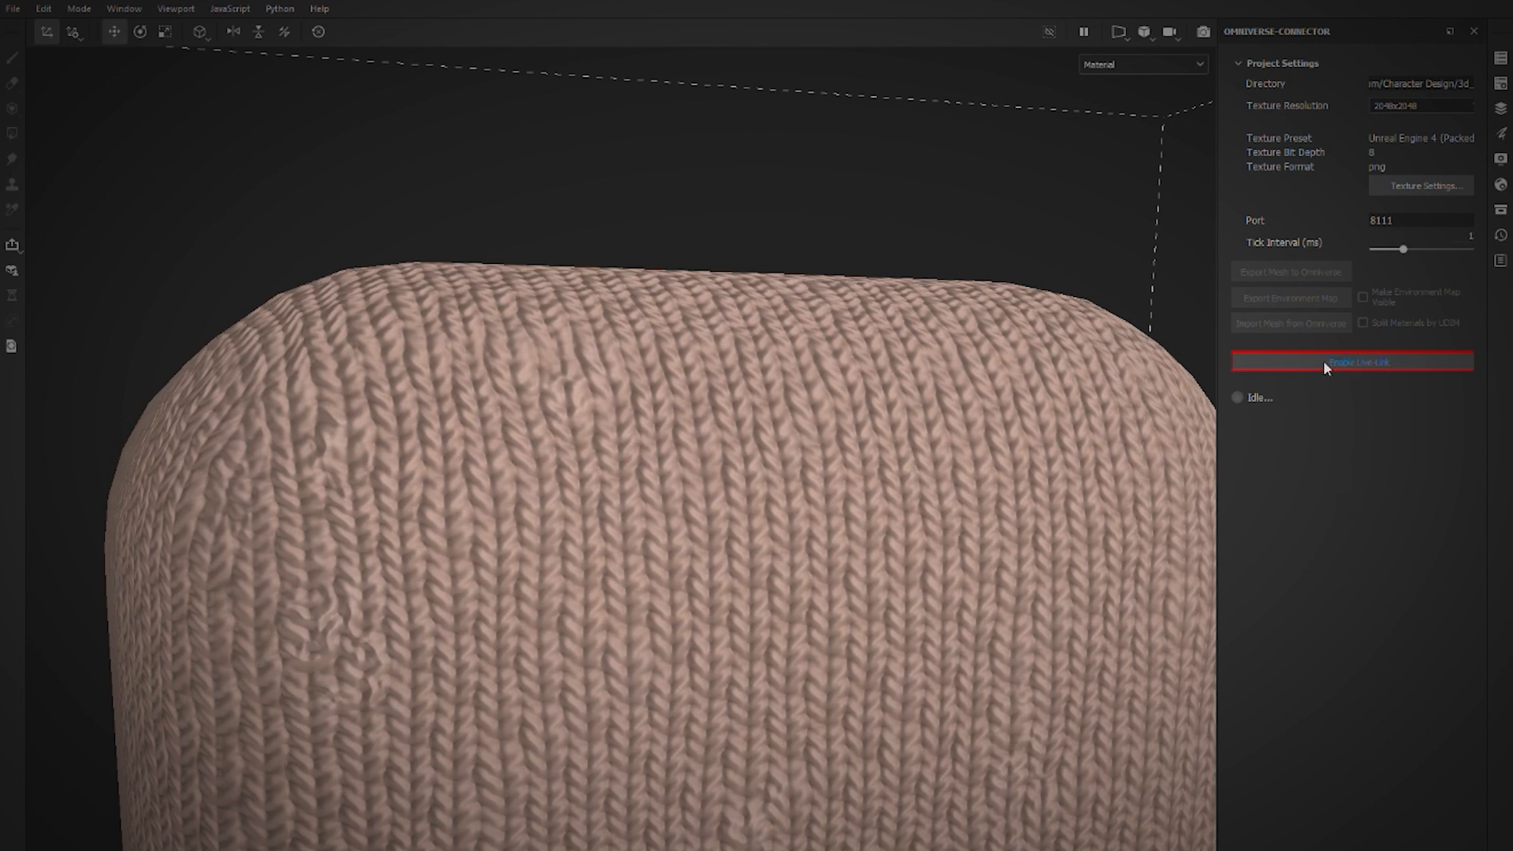
Step: Enable Live Link in the Omniverse Connector panel for the knitted texture project
click(1351, 362)
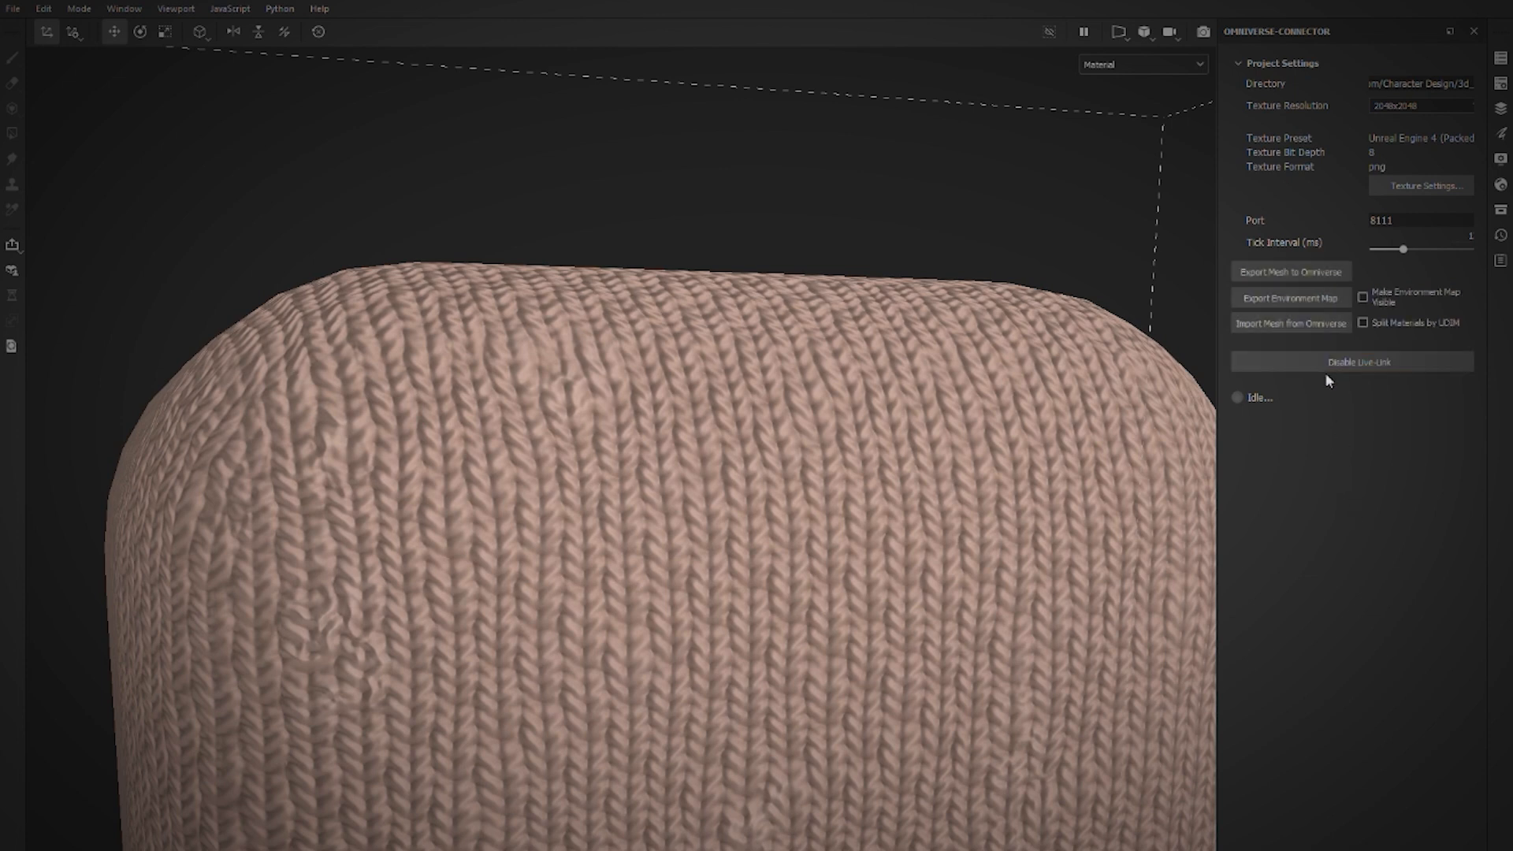